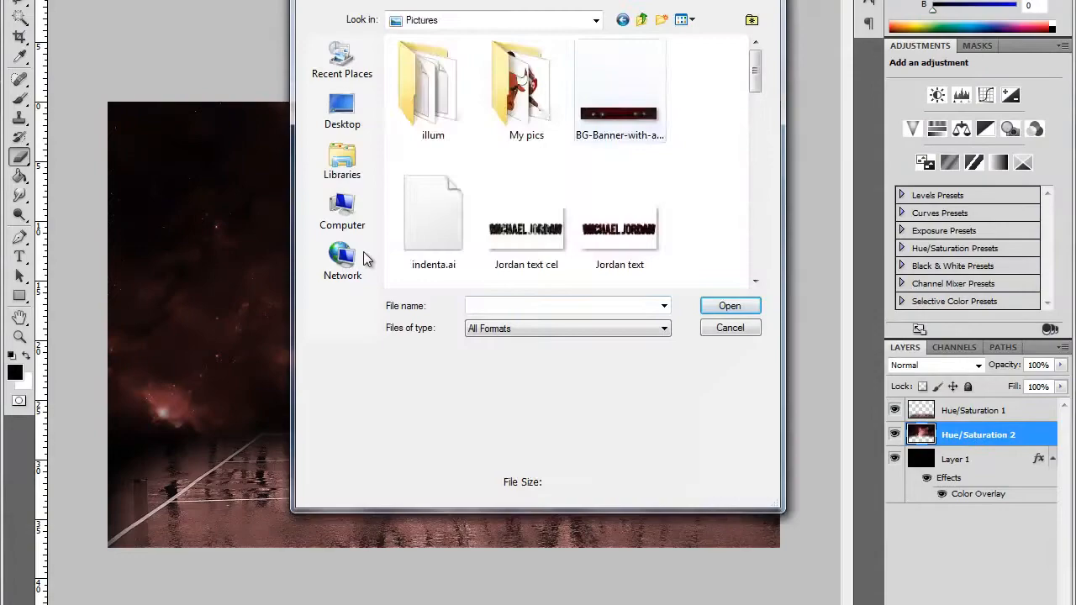
- Place the 3D MICHAEL JORDAN text image as a new layer along the bottom of the nebula
{"action": "left_click", "coordinate": [728, 305]}
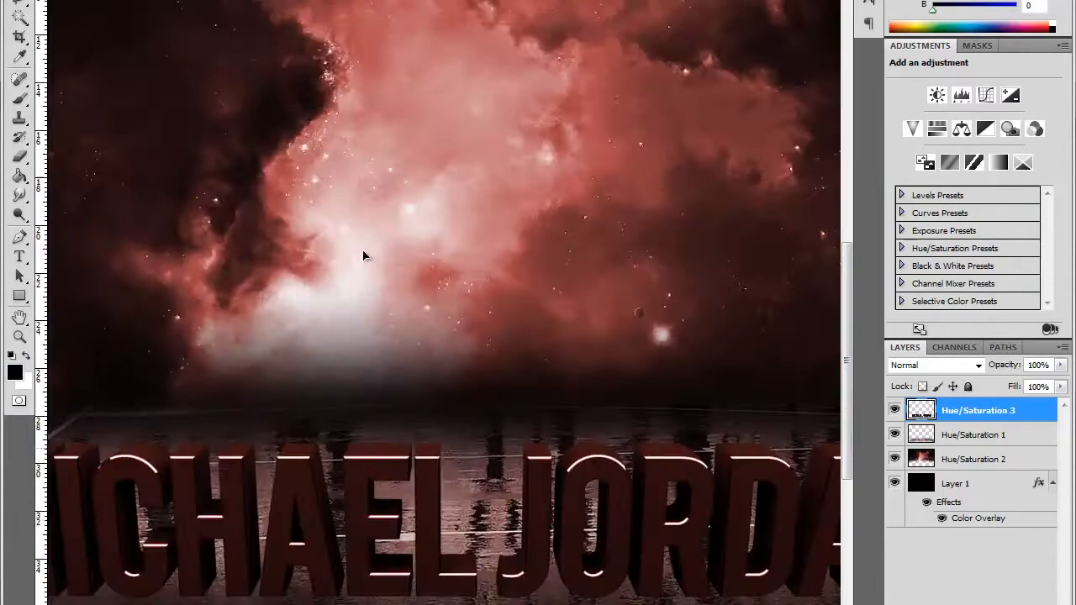
- Paint red highlights on a Color Dodge layer over the MICHAEL JORDAN letters
{"action": "left_click", "coordinate": [978, 435]}
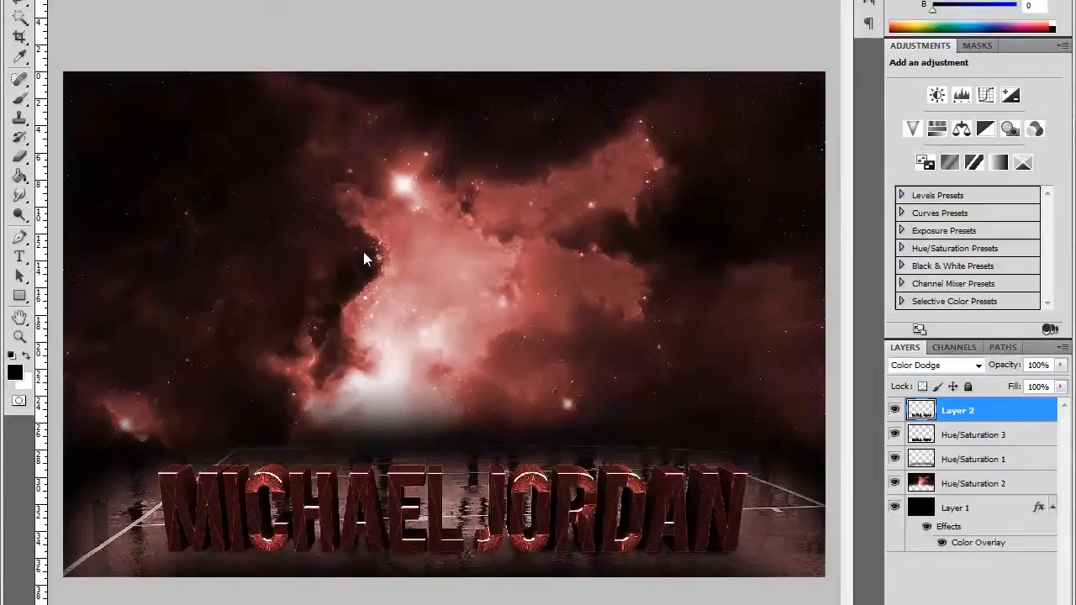
- Center the beveled 23 badge over the nebula with its number blended in Overlay
{"action": "left_click", "coordinate": [933, 365]}
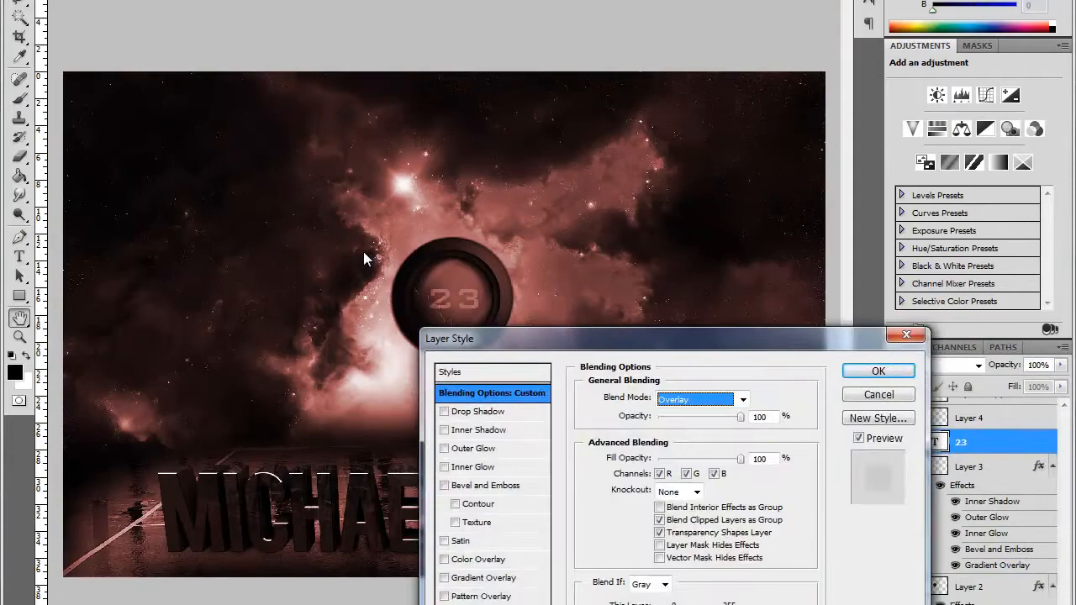
- Add outlined Michael Jordan, The Jump Man and Chicago Bulls labels with connector lines
{"action": "left_click", "coordinate": [877, 370]}
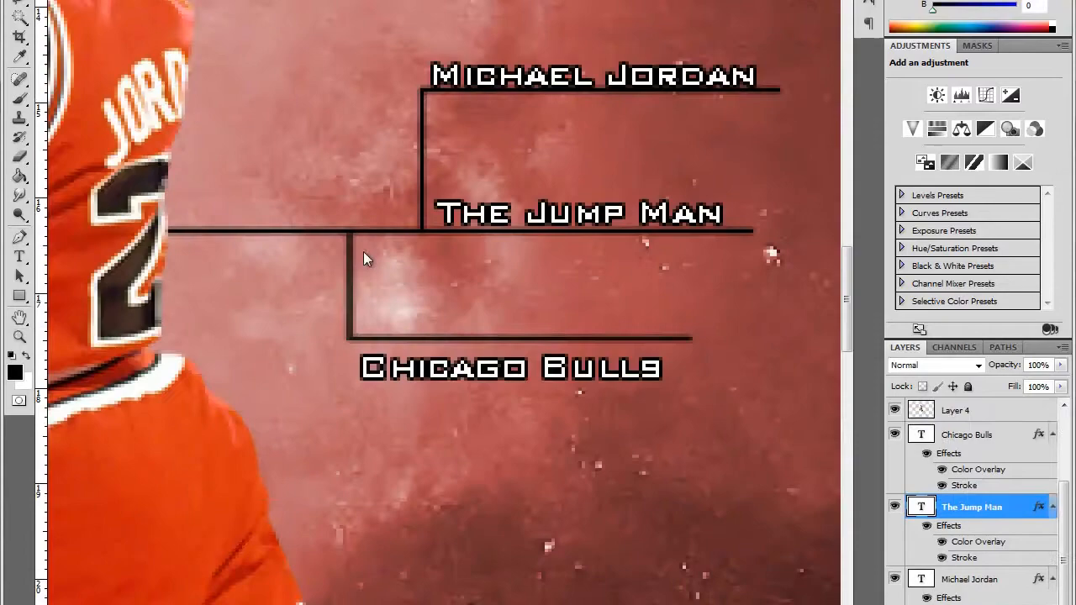
- Fit the finished wallpaper to screen and view it full screen
{"action": "key", "text": "ctrl+0"}
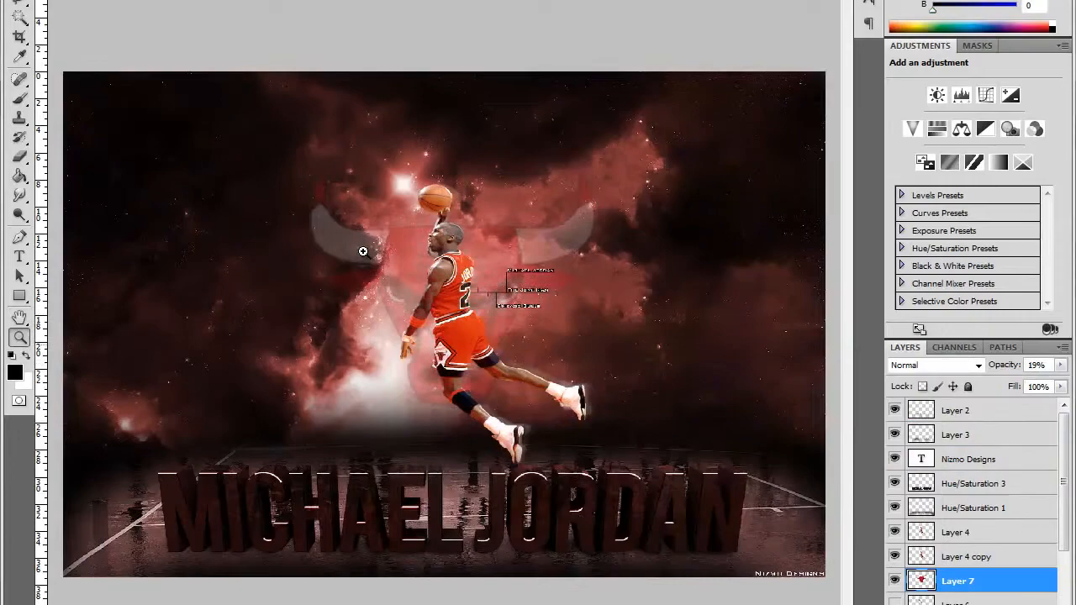
{"action": "key", "text": "f"}
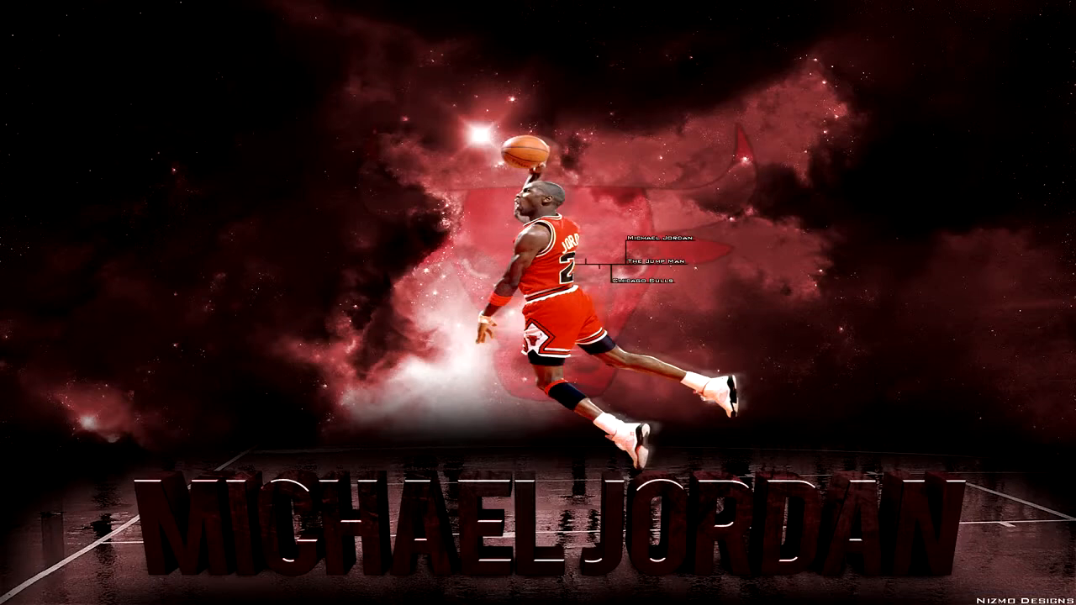